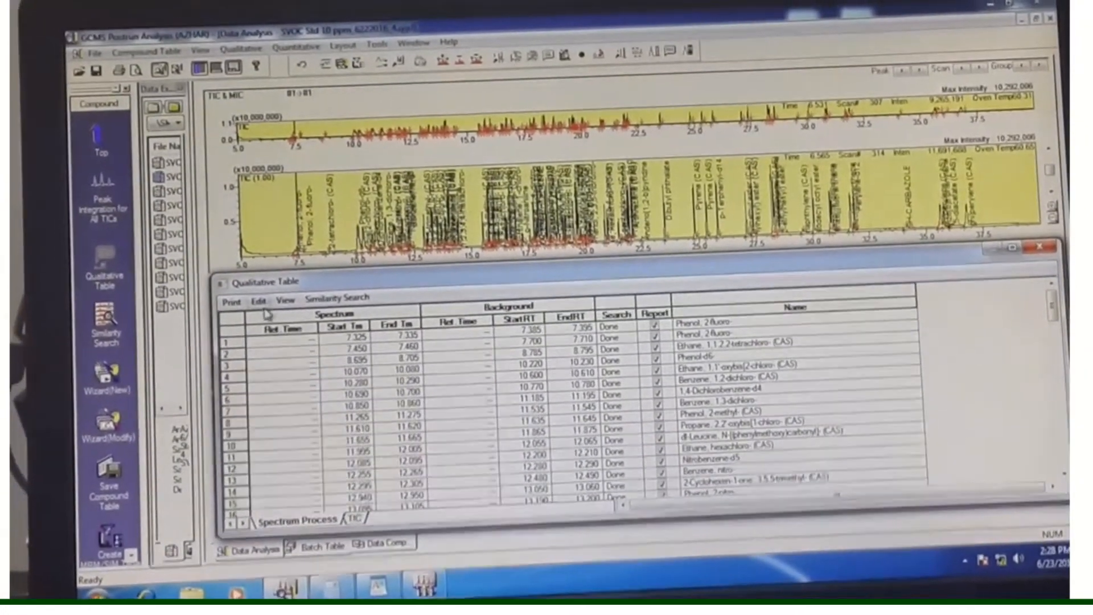
# Step: Review the TIC peak table, close the Qualitative Table and bring up the Qualitative menu
pyautogui.click(259, 301)
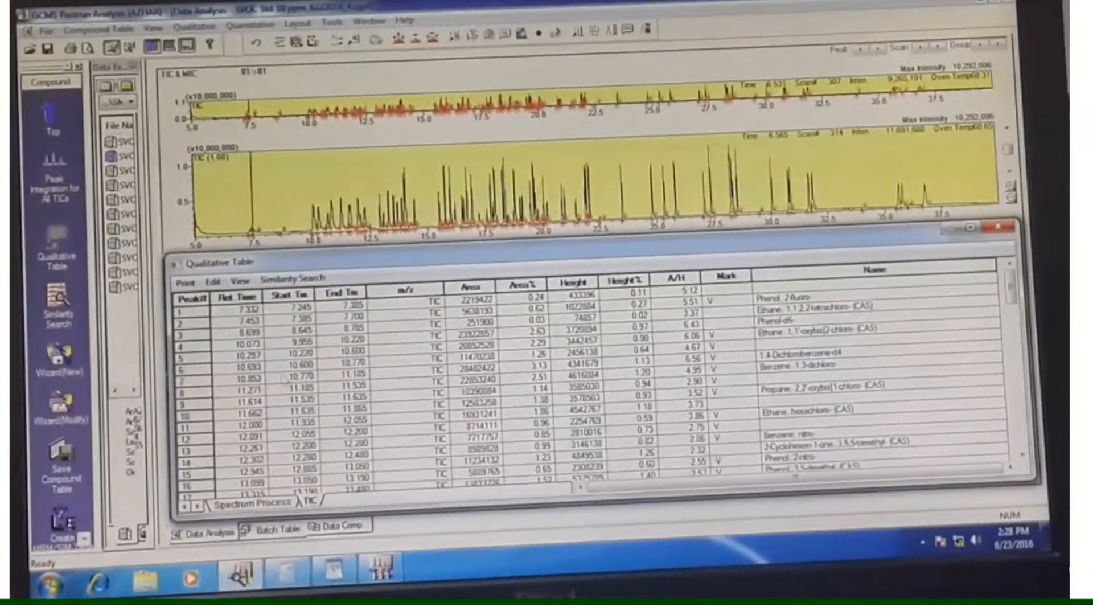
pyautogui.click(202, 295)
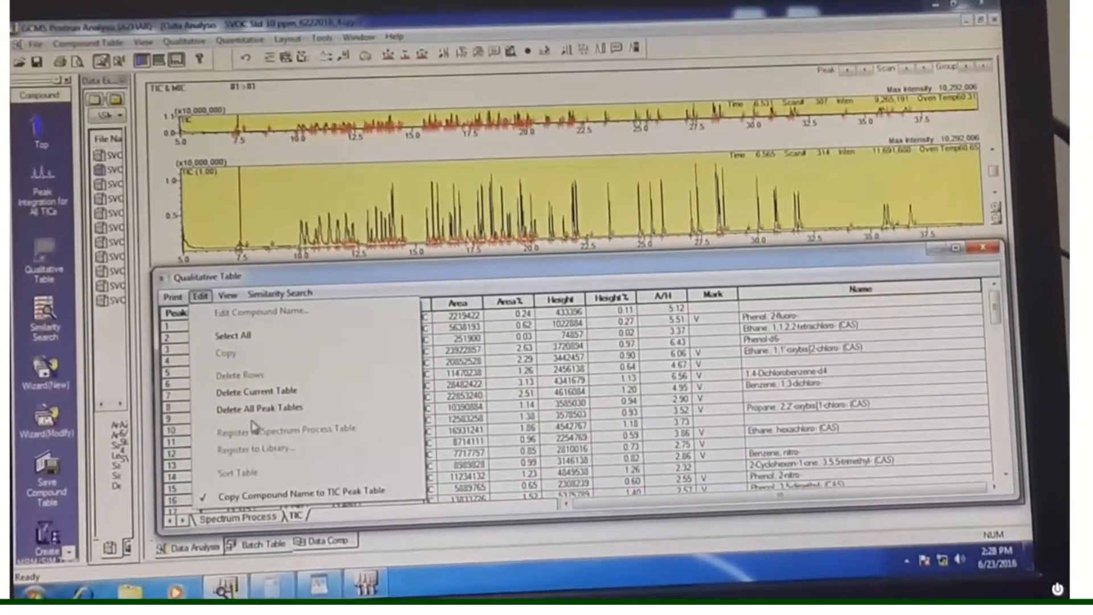
pyautogui.click(257, 408)
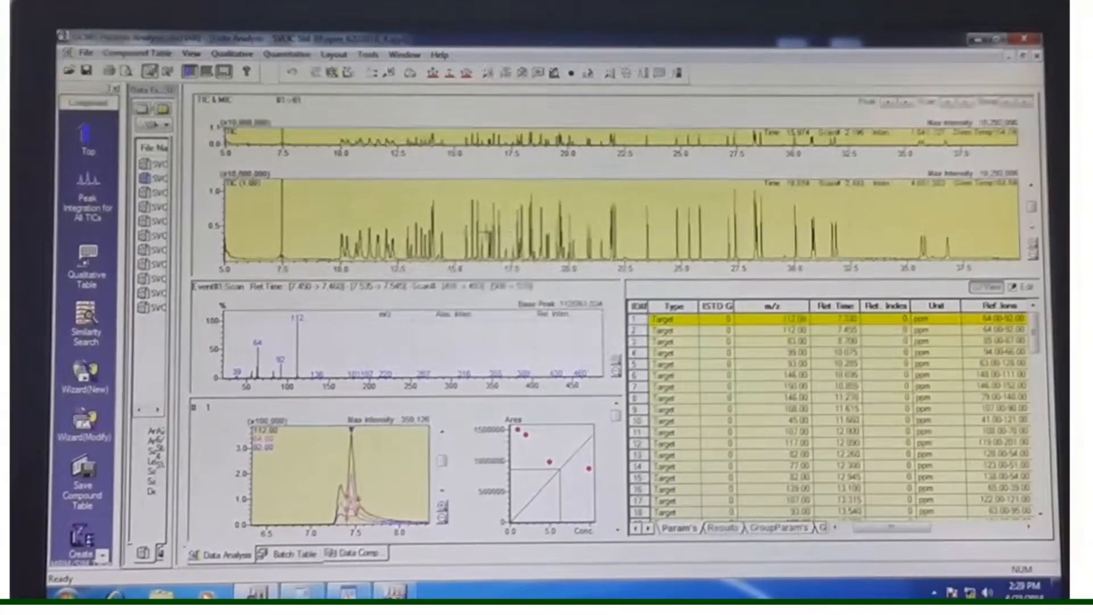
pyautogui.click(234, 84)
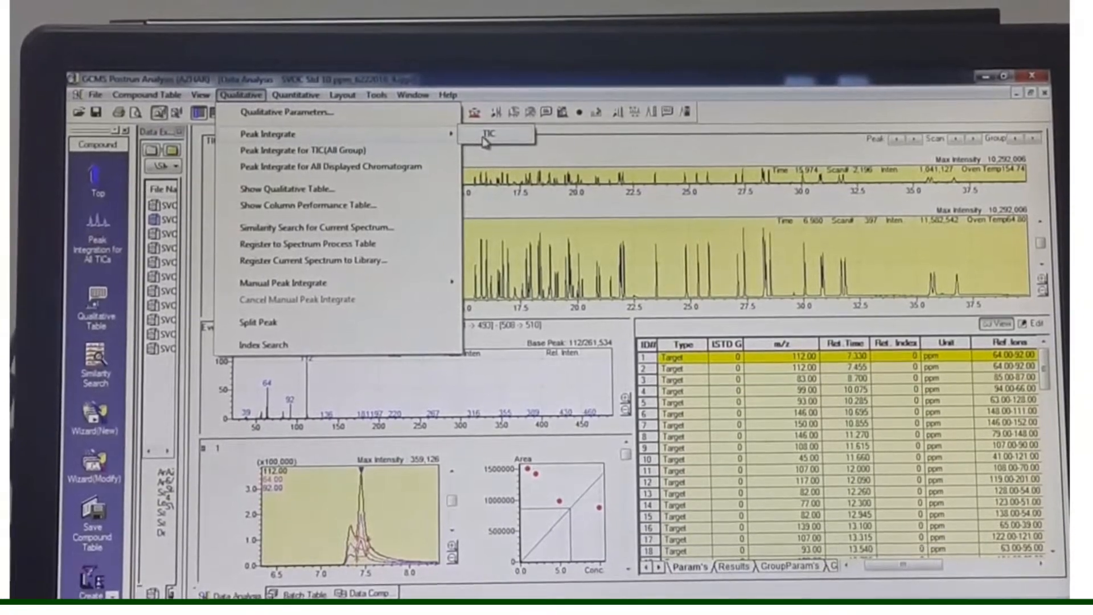
# Step: Apply Auto(Area) integration with 100 peaks, width 3 s and minimum area 200000
pyautogui.click(283, 112)
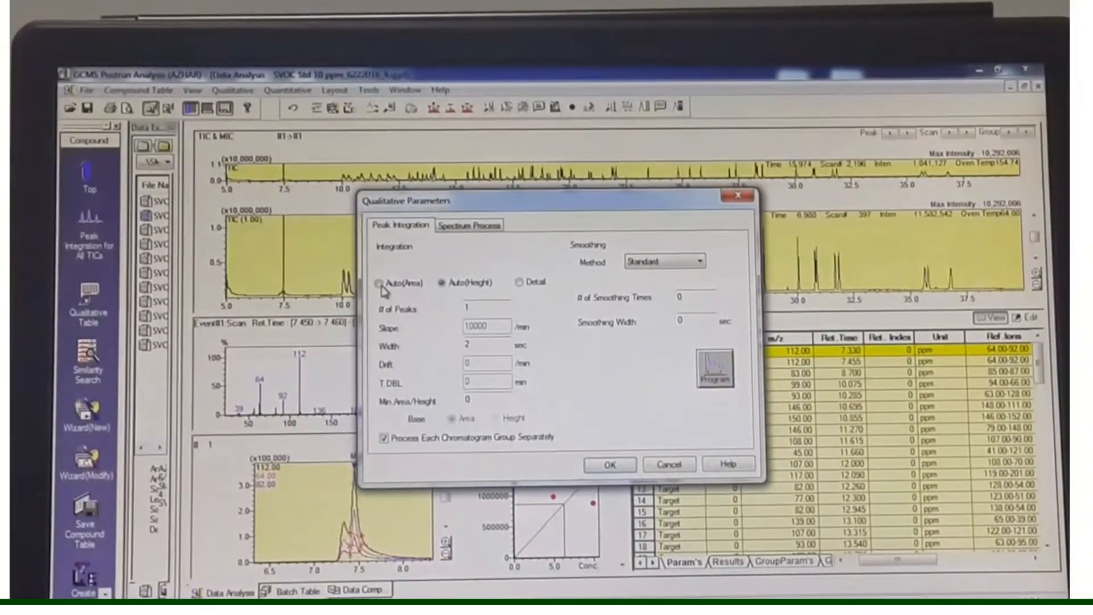
pyautogui.click(382, 283)
pyautogui.write('200000')
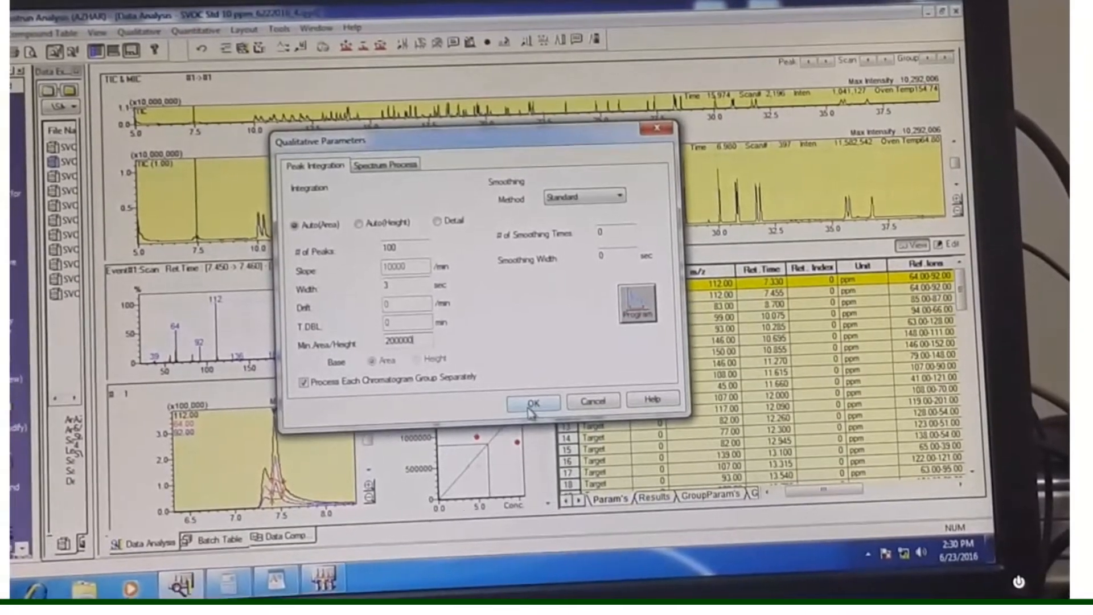
pyautogui.click(532, 403)
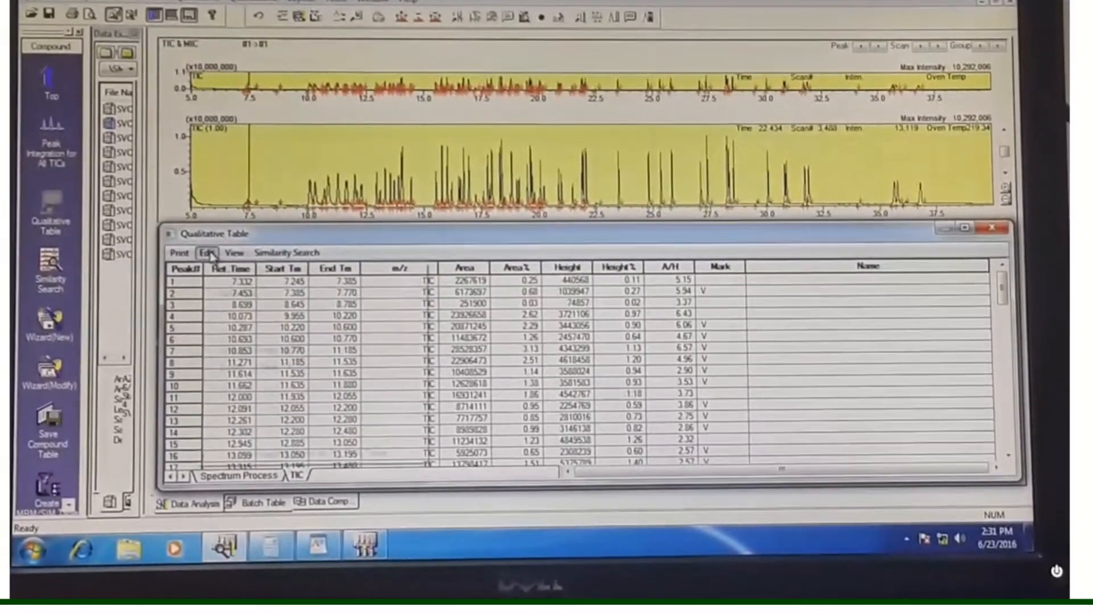
# Step: Remove the newly integrated TIC peak table with Delete Current Table
pyautogui.click(206, 263)
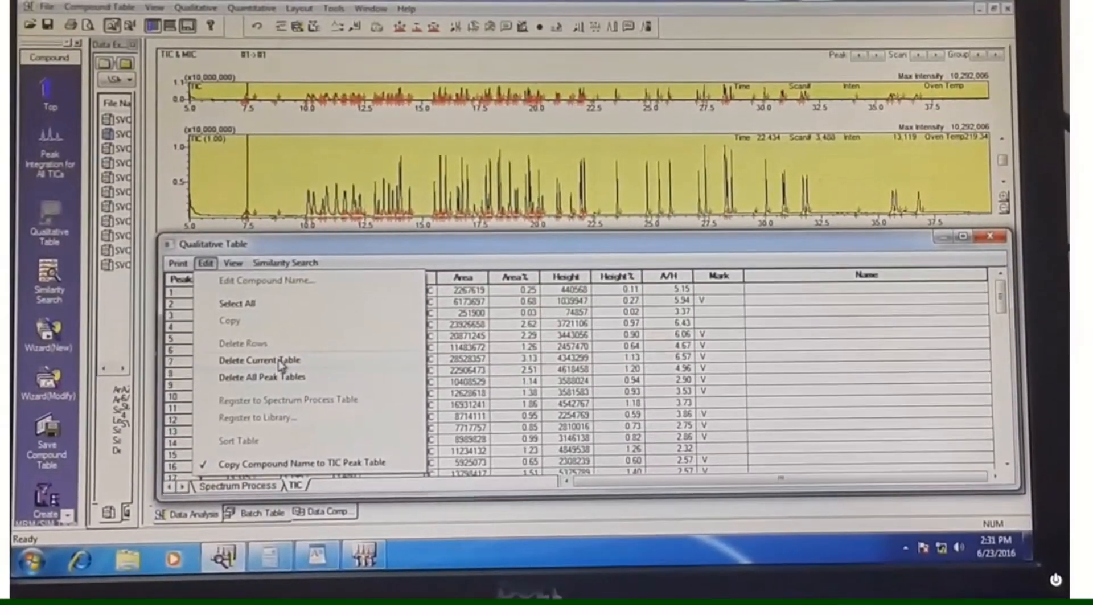
pyautogui.click(260, 359)
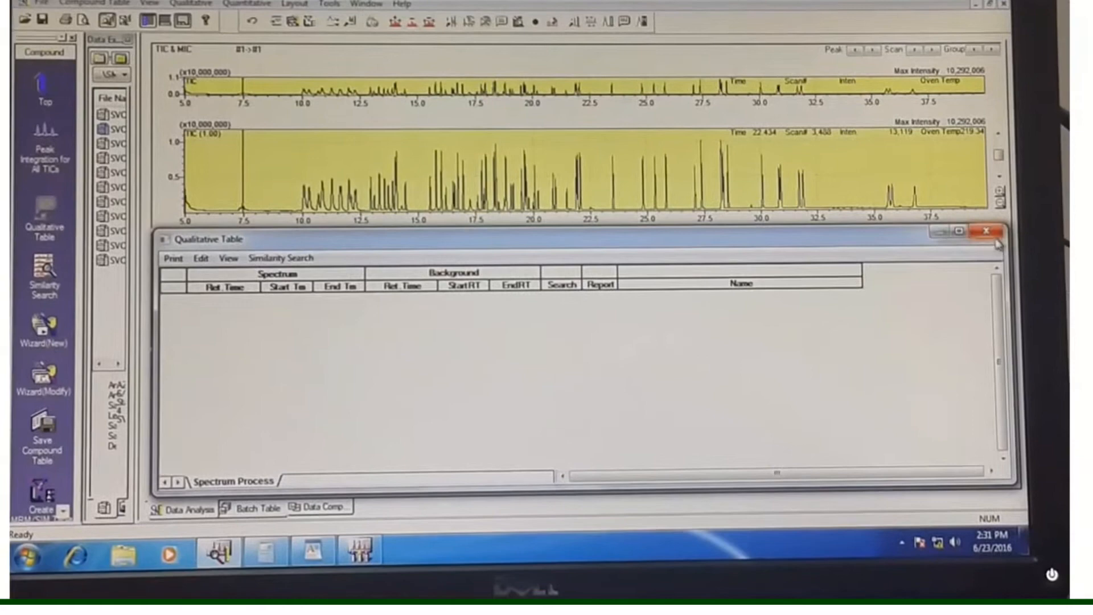
pyautogui.click(989, 232)
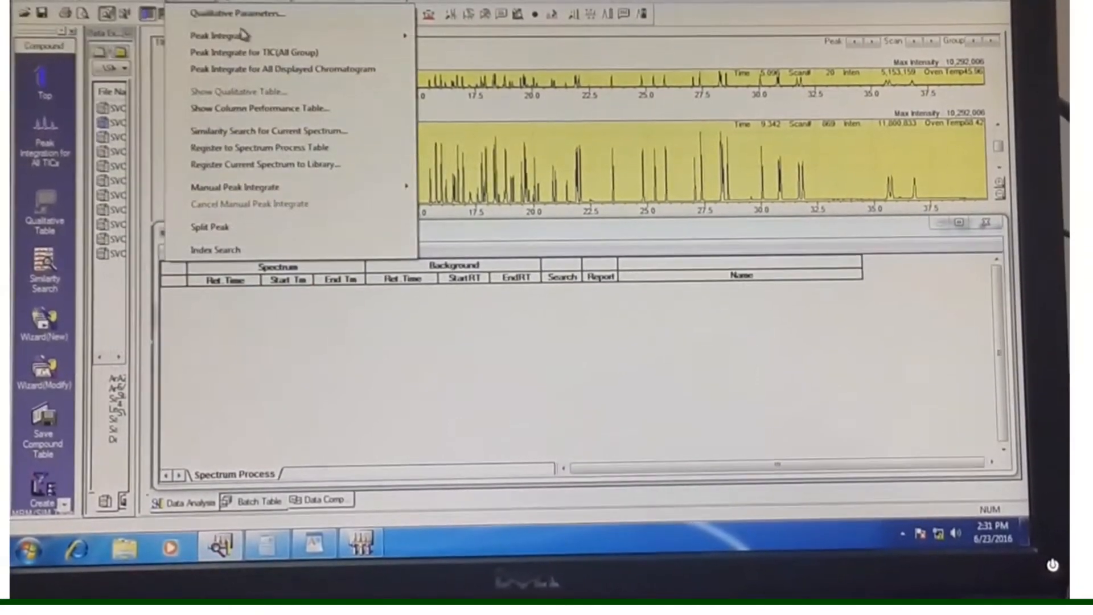
# Step: Re-integrate the TIC using Auto(Area), 100 peaks and 200000 minimum area
pyautogui.click(253, 12)
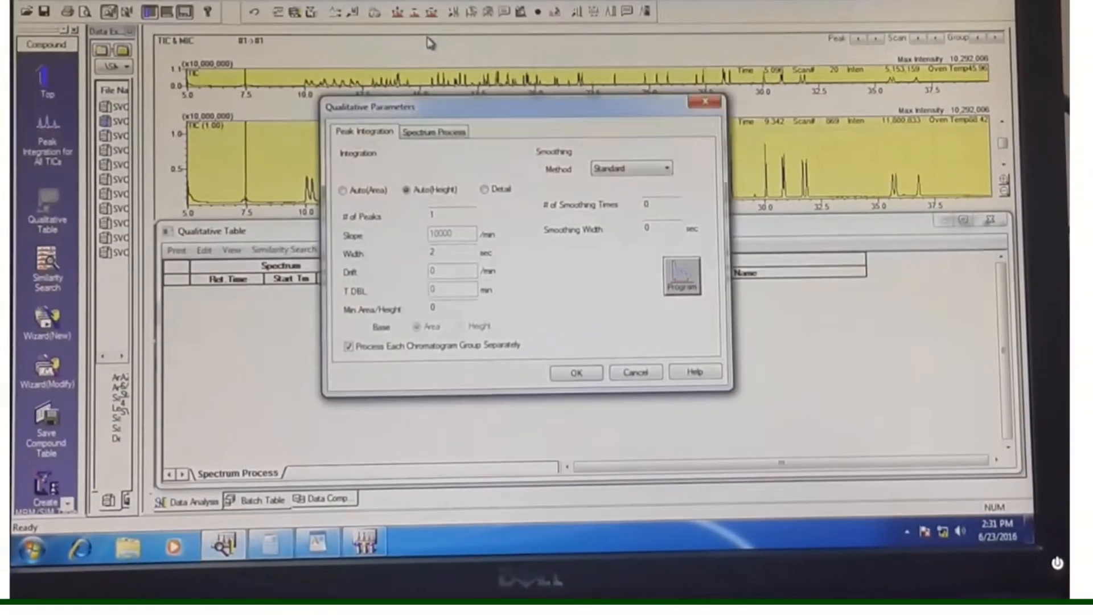
pyautogui.click(345, 177)
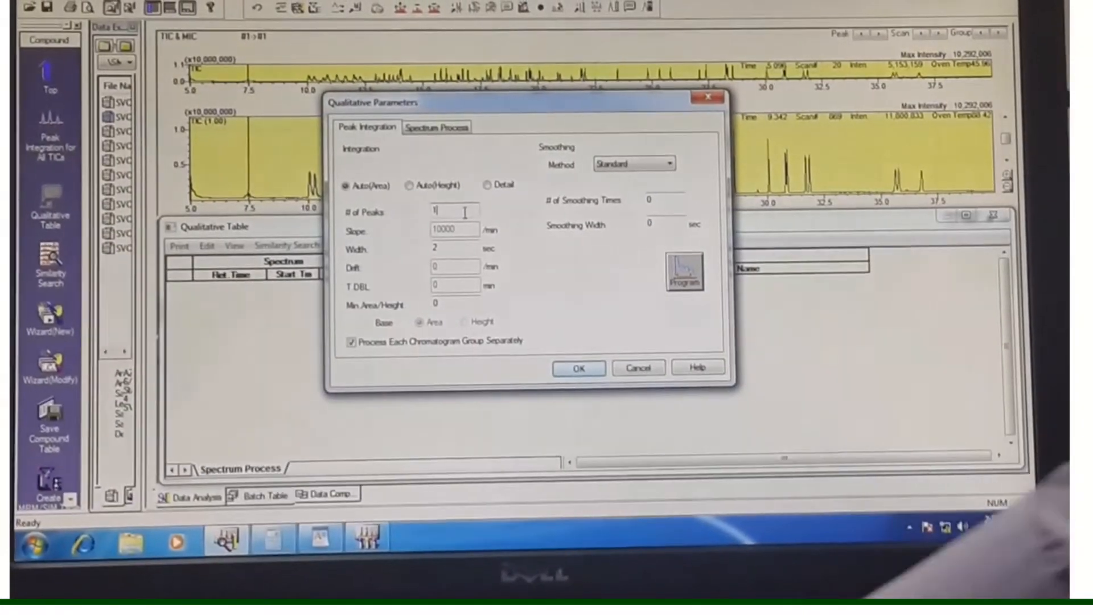
pyautogui.write('100')
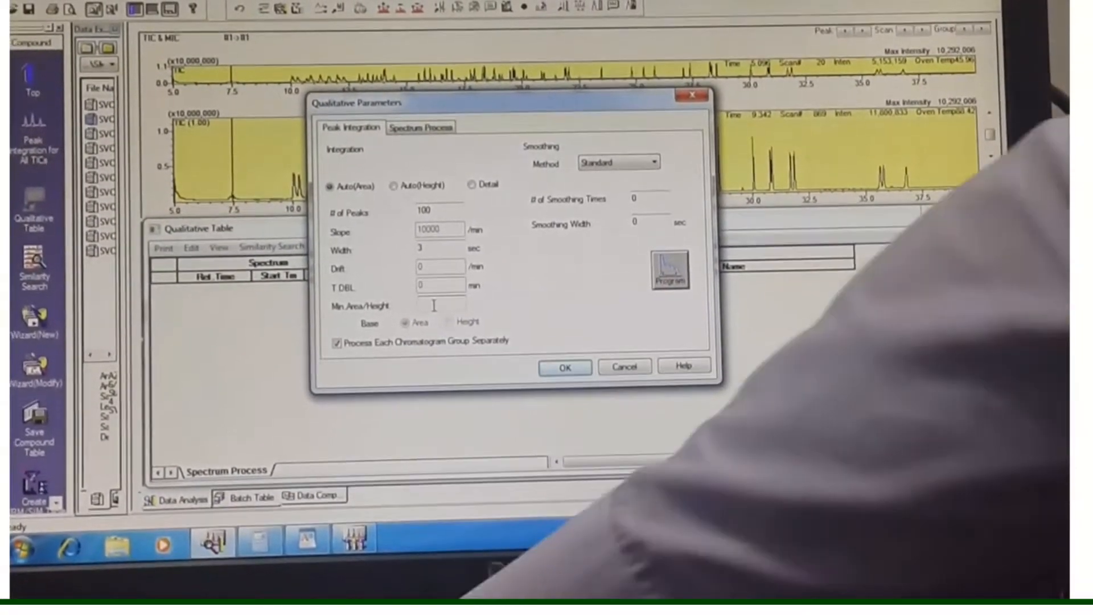
pyautogui.write('200000')
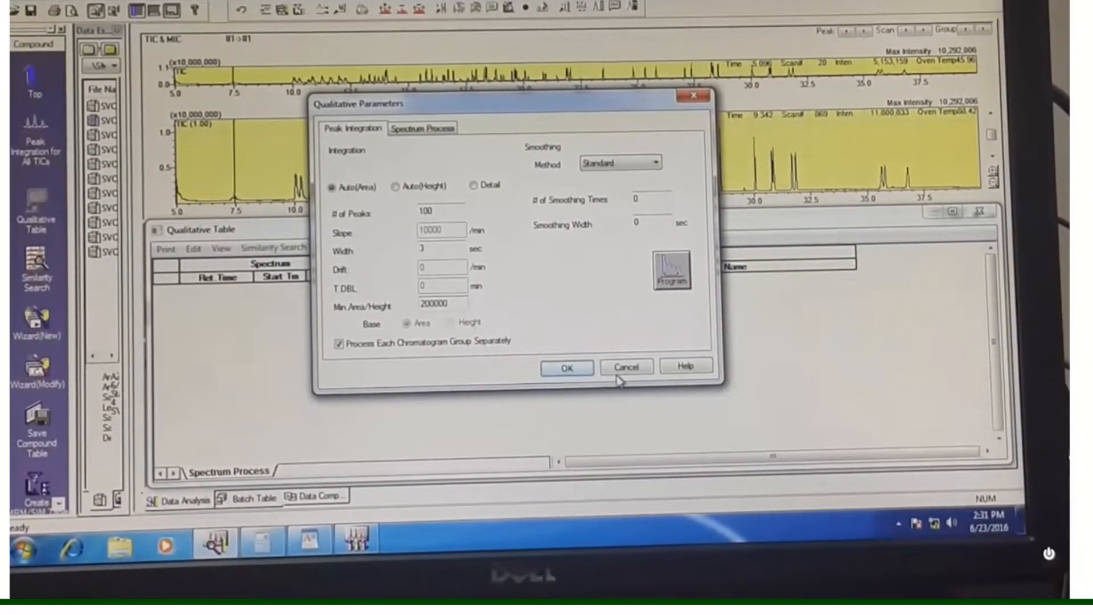
pyautogui.click(566, 367)
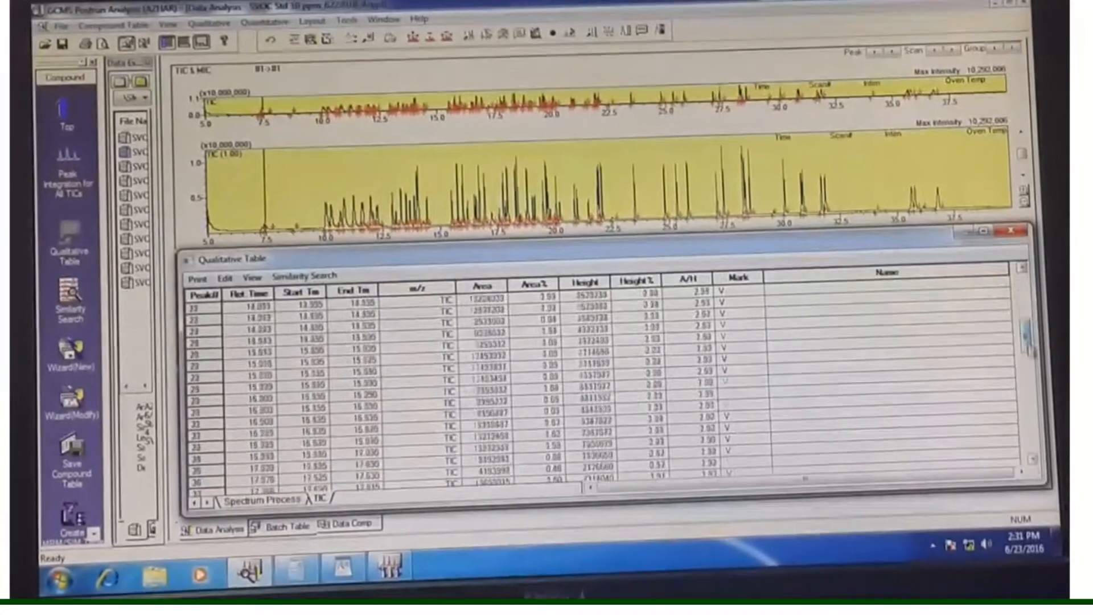
# Step: Scroll the TIC peak table down to the final peak, 81 at 36.82 min
pyautogui.scroll(-3)
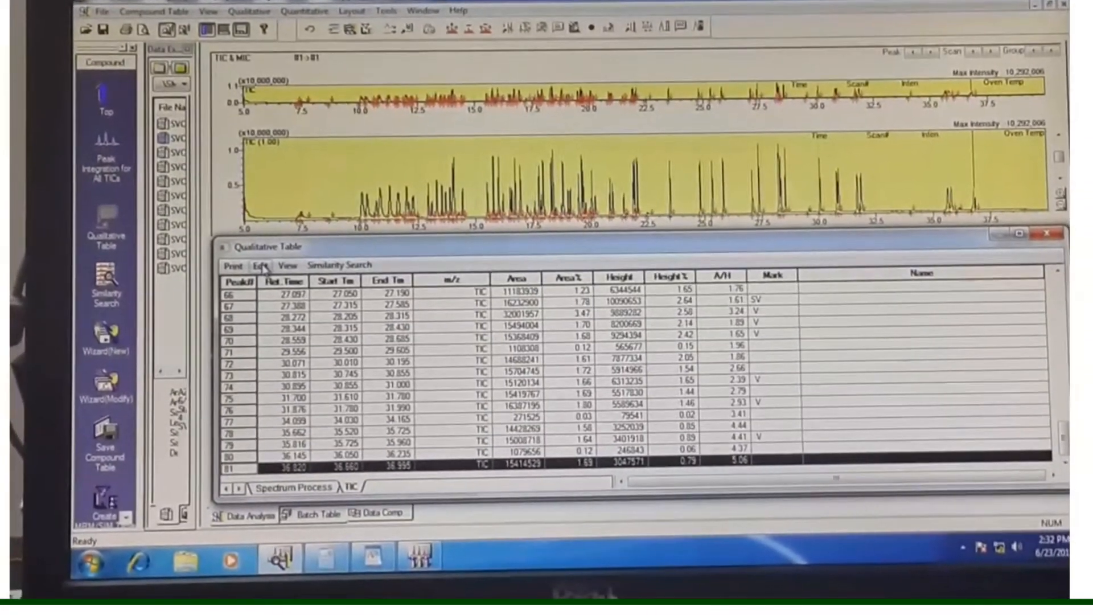
# Step: Select all 81 peaks and register them to the spectrum process table
pyautogui.click(259, 271)
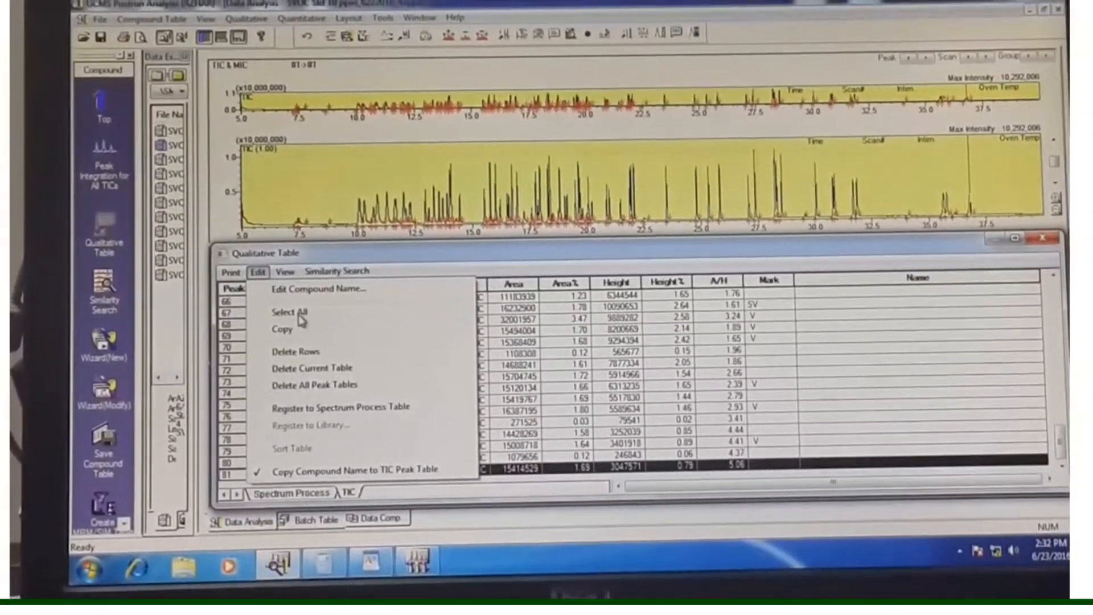
pyautogui.click(291, 311)
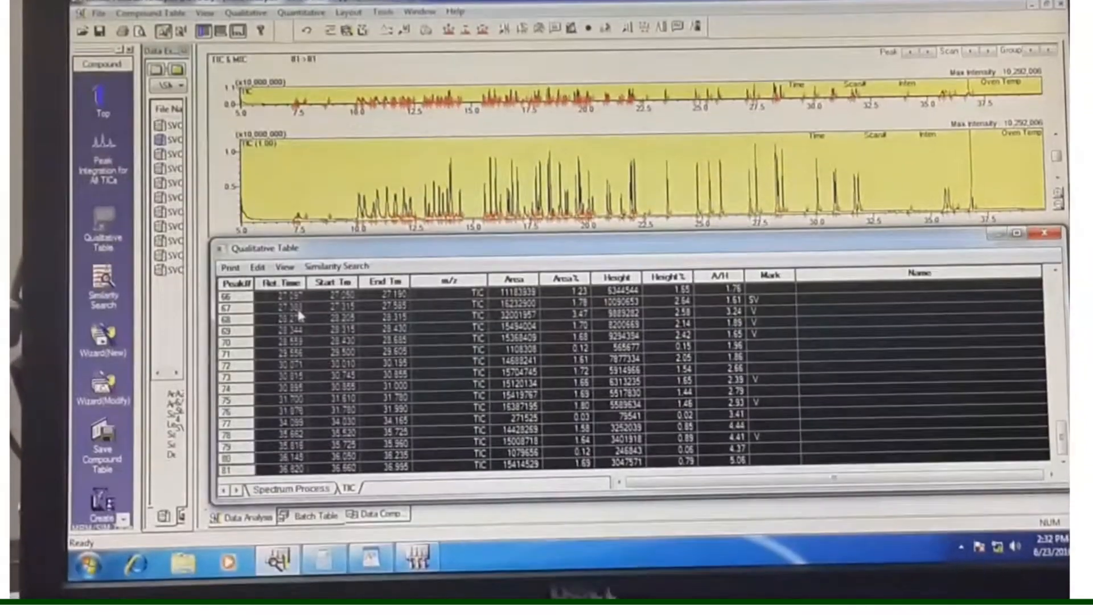
pyautogui.click(255, 265)
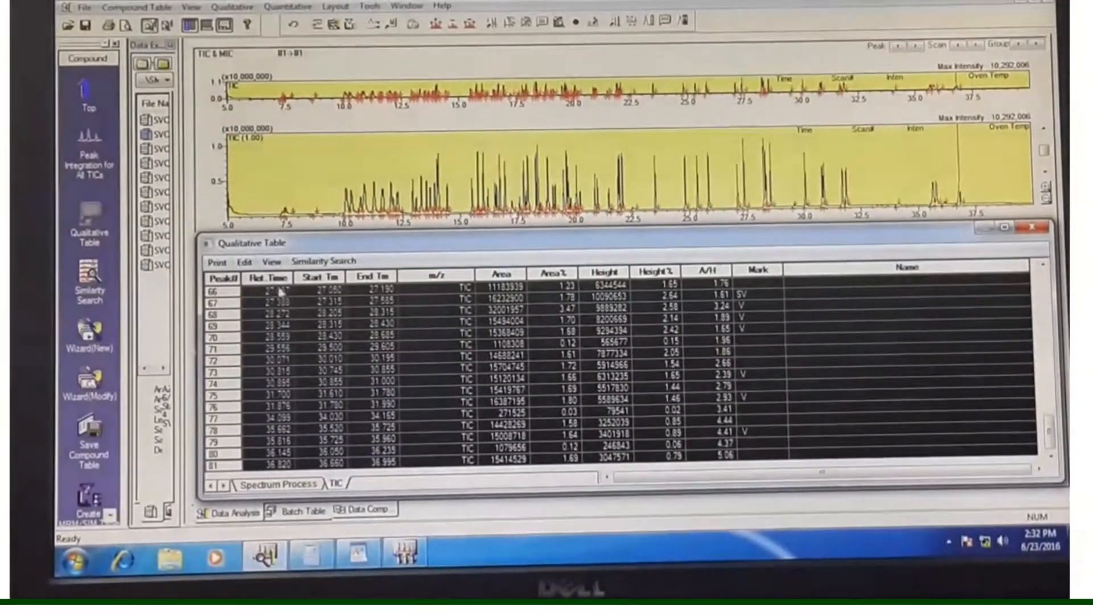
pyautogui.click(245, 259)
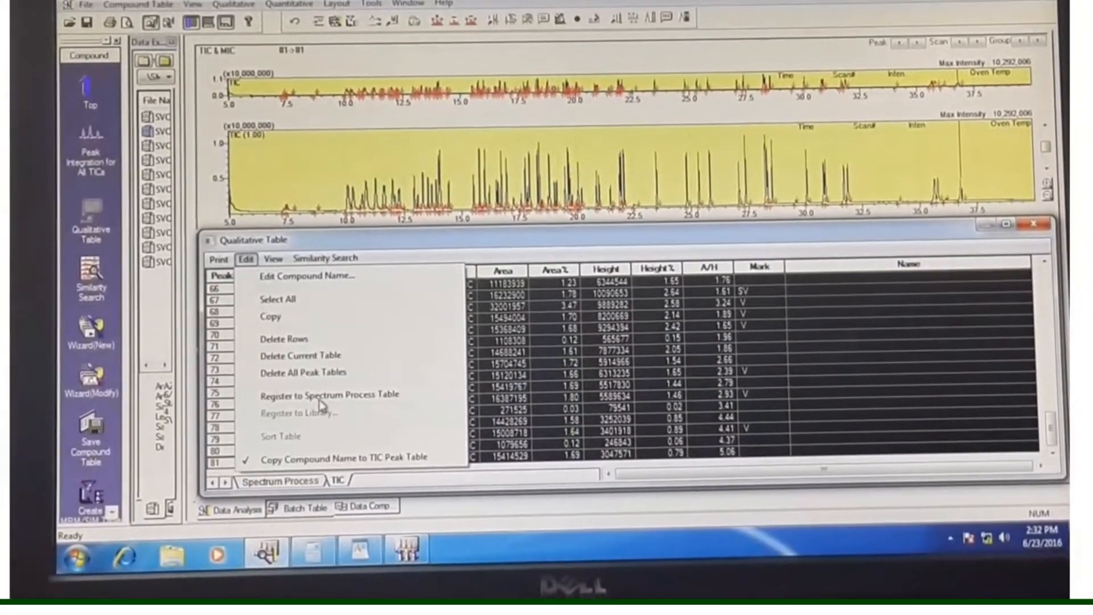
pyautogui.click(329, 393)
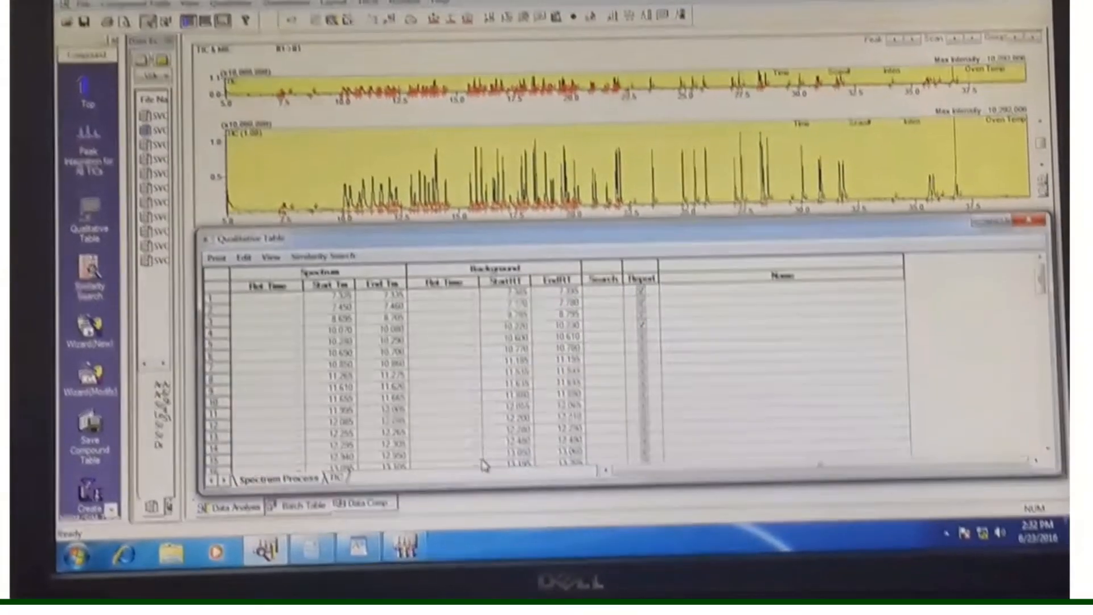
# Step: Scroll to the last peak and bring up the Similarity Search options
pyautogui.scroll(-3)
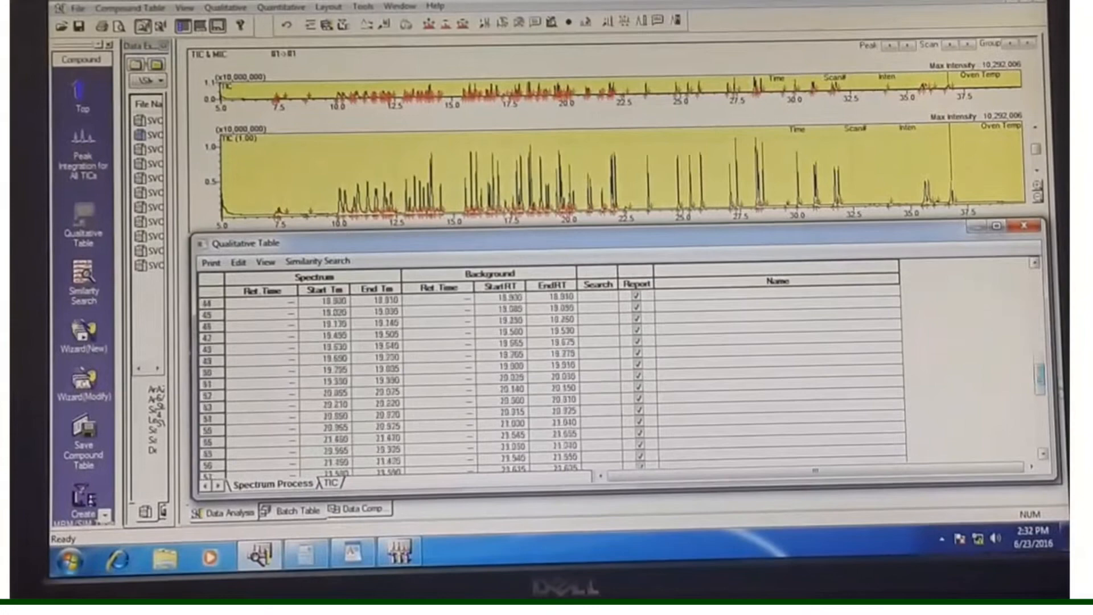
pyautogui.scroll(-3)
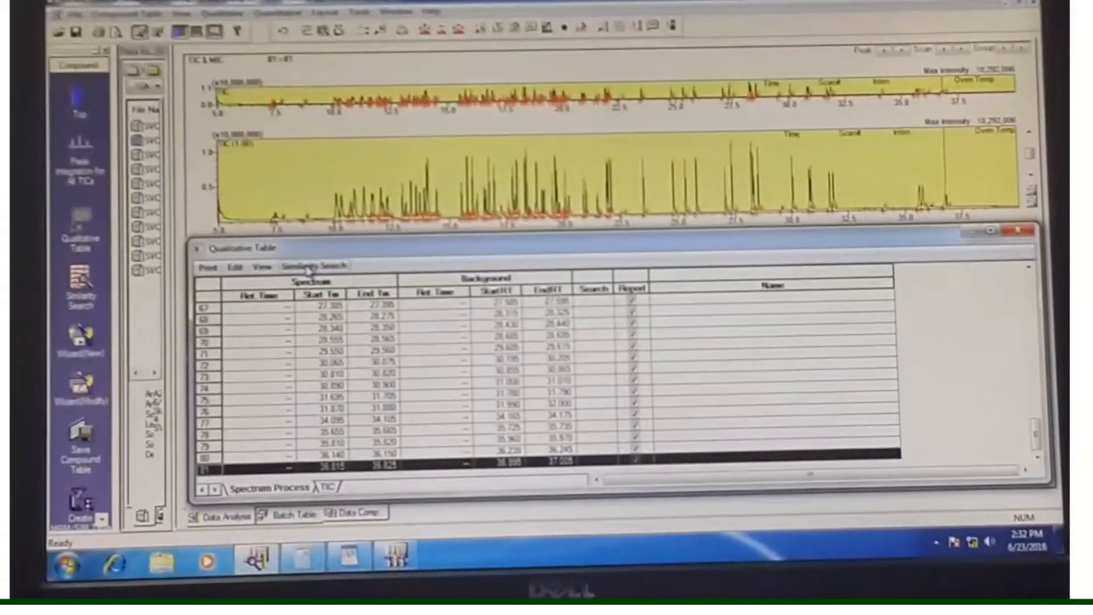
pyautogui.click(308, 266)
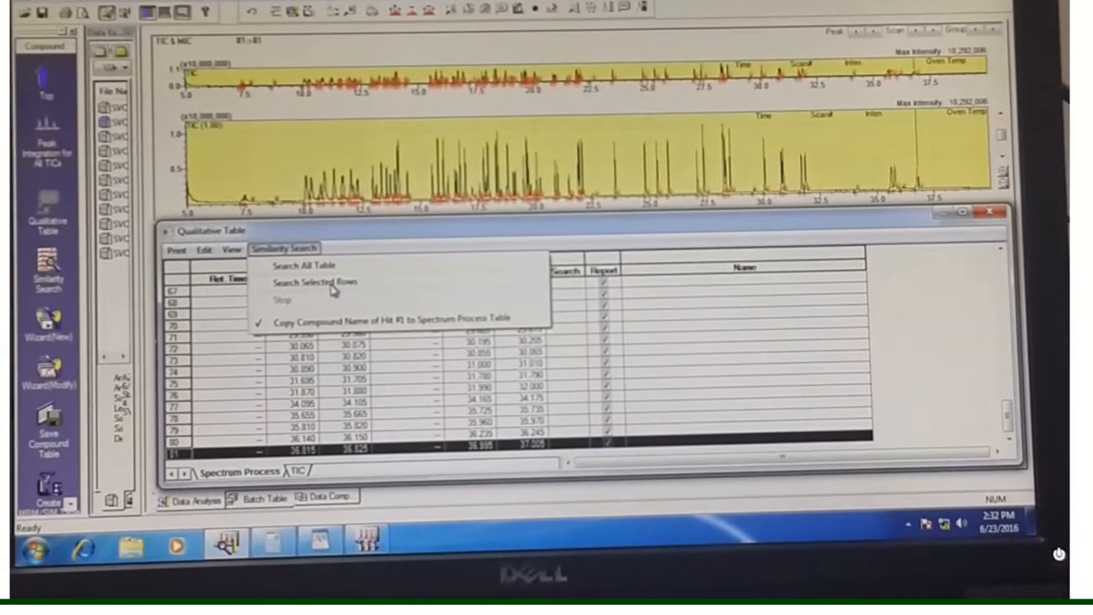
# Step: Run Search All Table so every one of the 81 peaks gets a library name
pyautogui.click(318, 282)
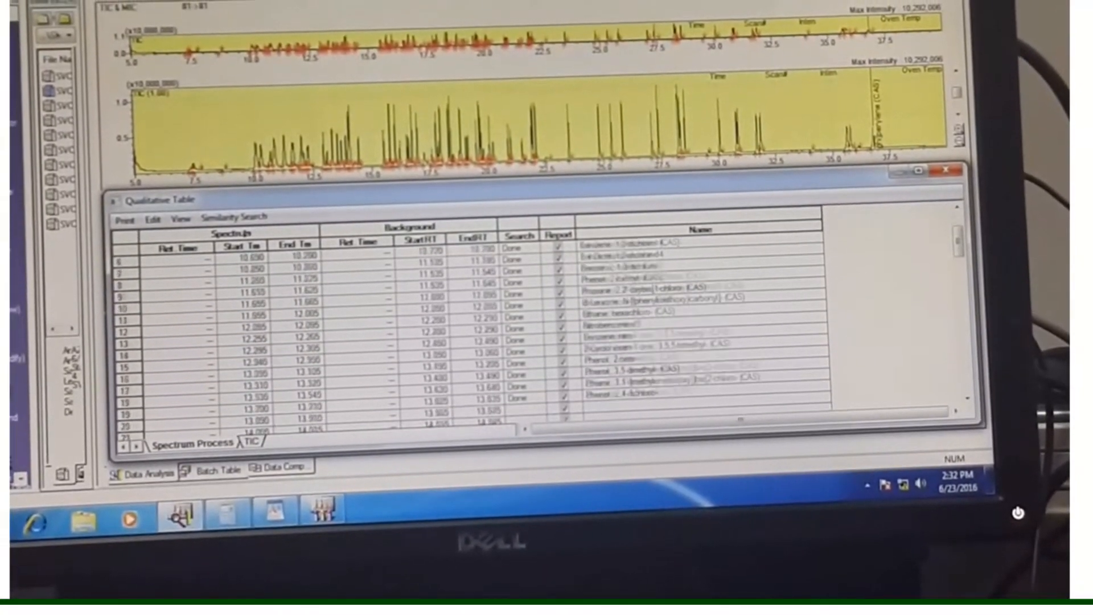
pyautogui.scroll(-3)
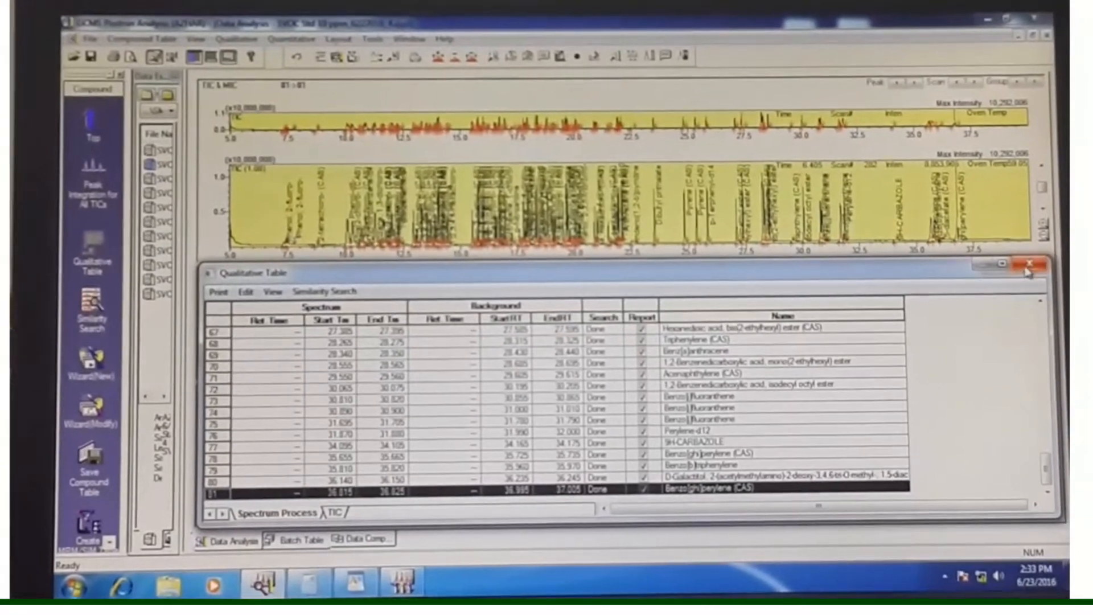
# Step: Start the compound table wizard from the current spectrum process table, keeping all 81 peaks
pyautogui.click(1032, 265)
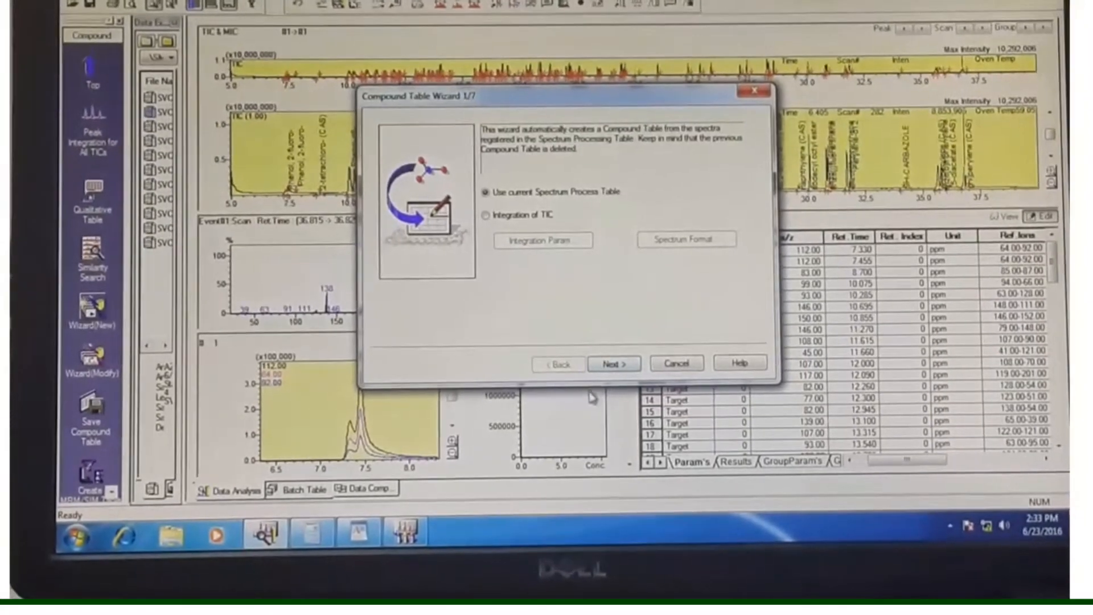
pyautogui.click(612, 363)
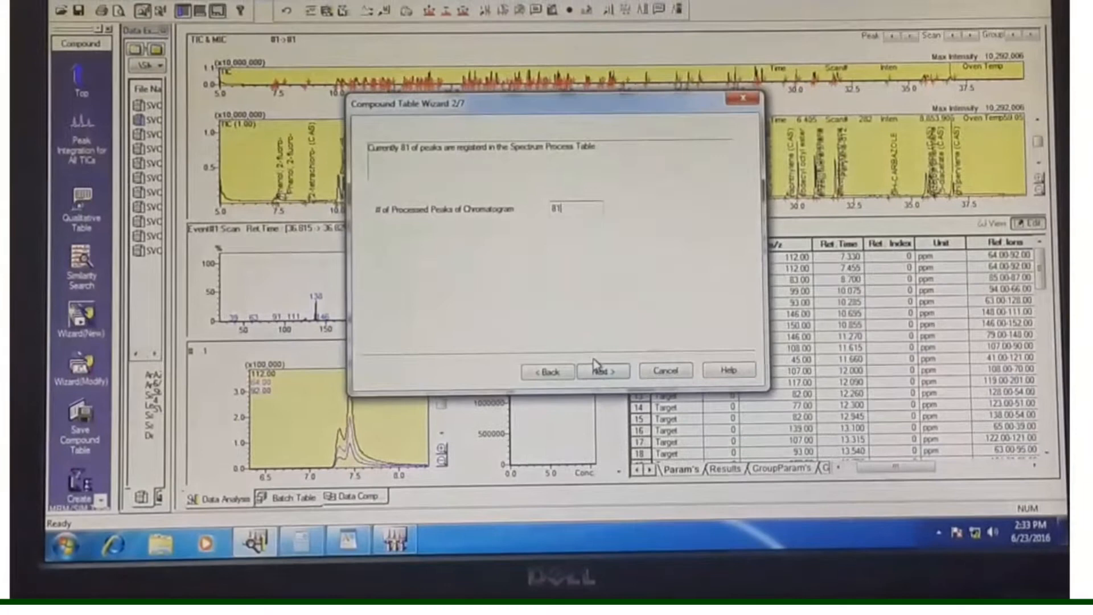
pyautogui.click(603, 371)
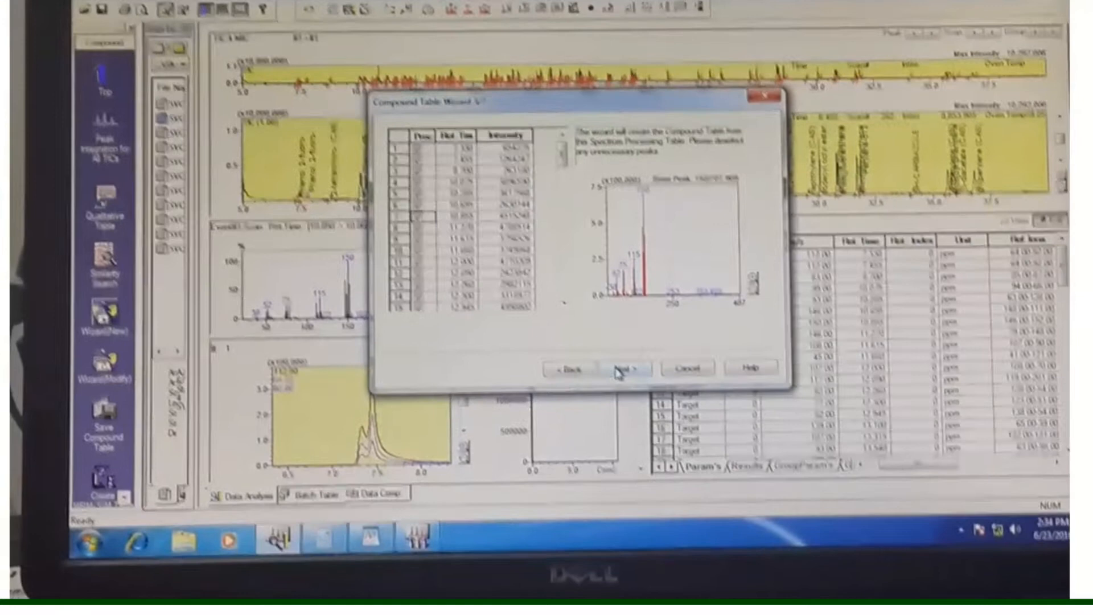
pyautogui.click(624, 368)
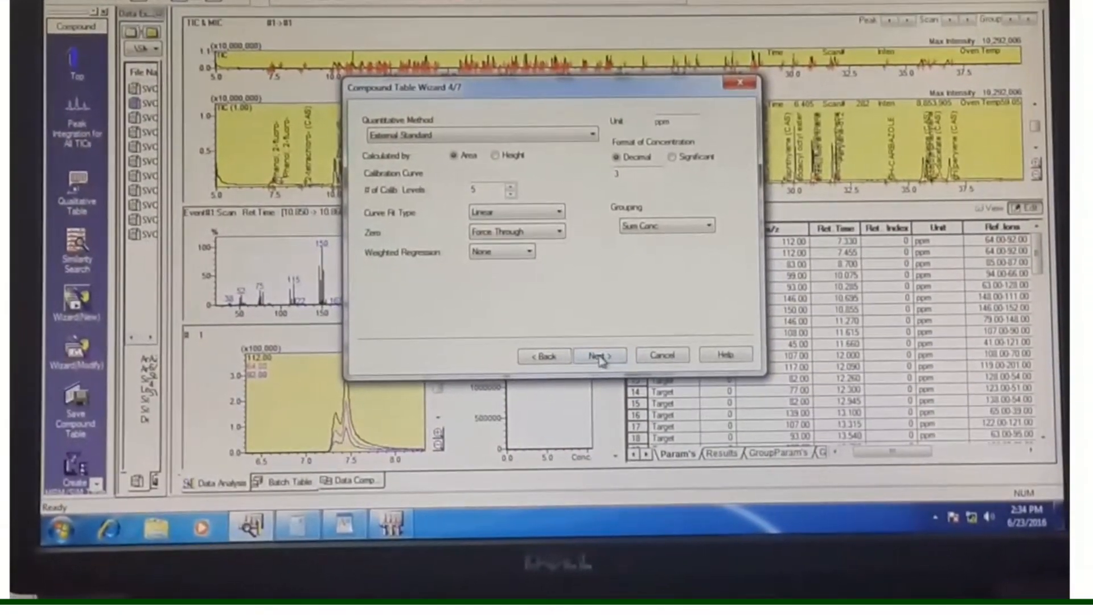
# Step: Confirm External Standard with 5 calibration levels and advance to the concentration step
pyautogui.click(600, 355)
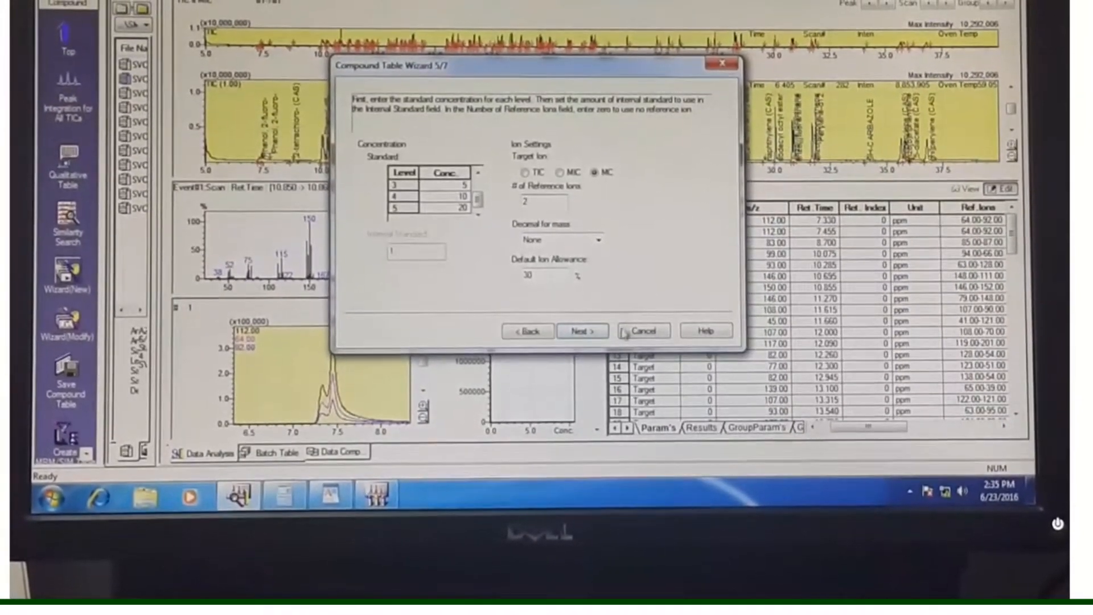
# Step: Accept level concentrations, browse compound ion settings by ID, and advance to step 7
pyautogui.click(582, 330)
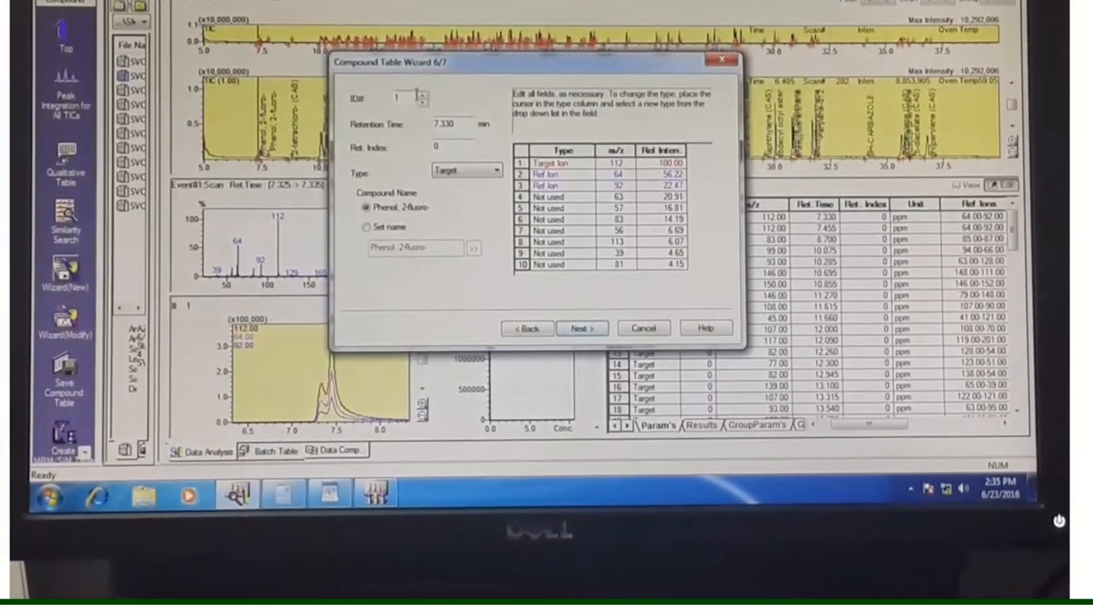
pyautogui.click(421, 95)
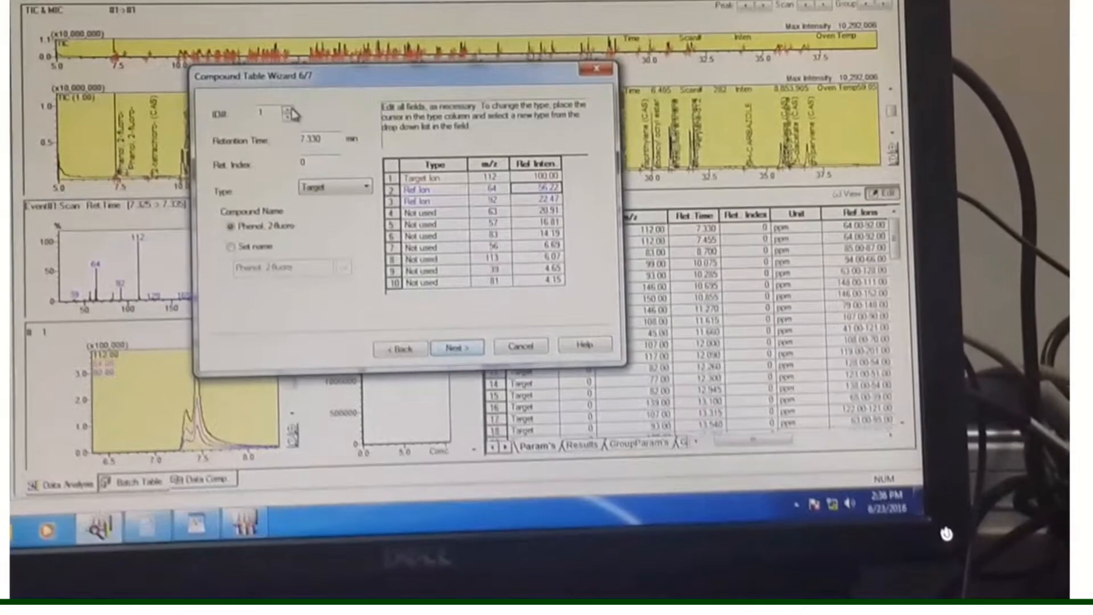
pyautogui.click(295, 109)
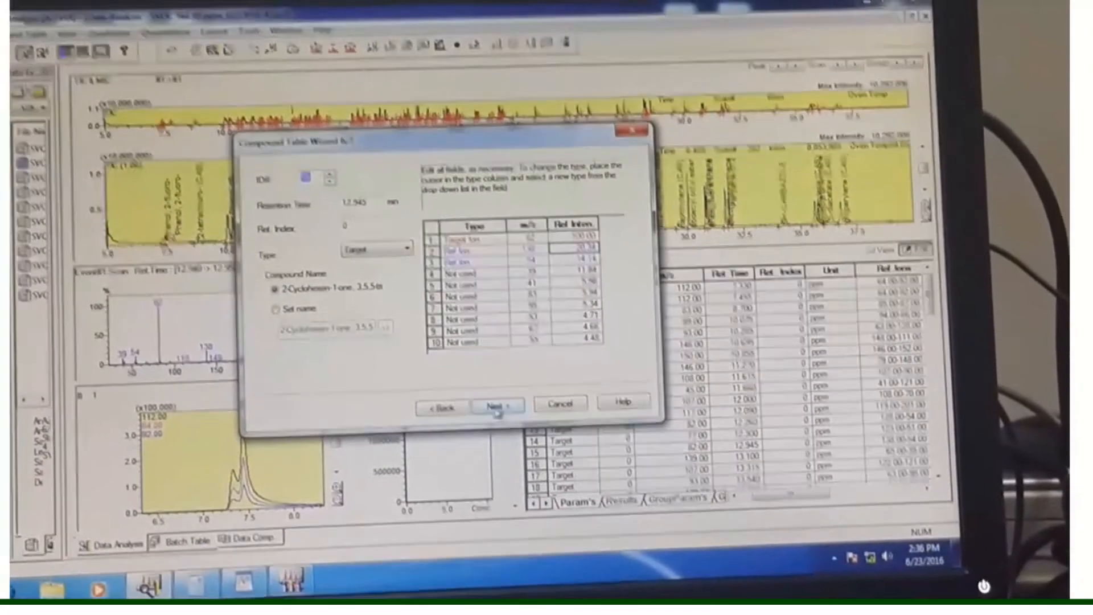
pyautogui.click(496, 406)
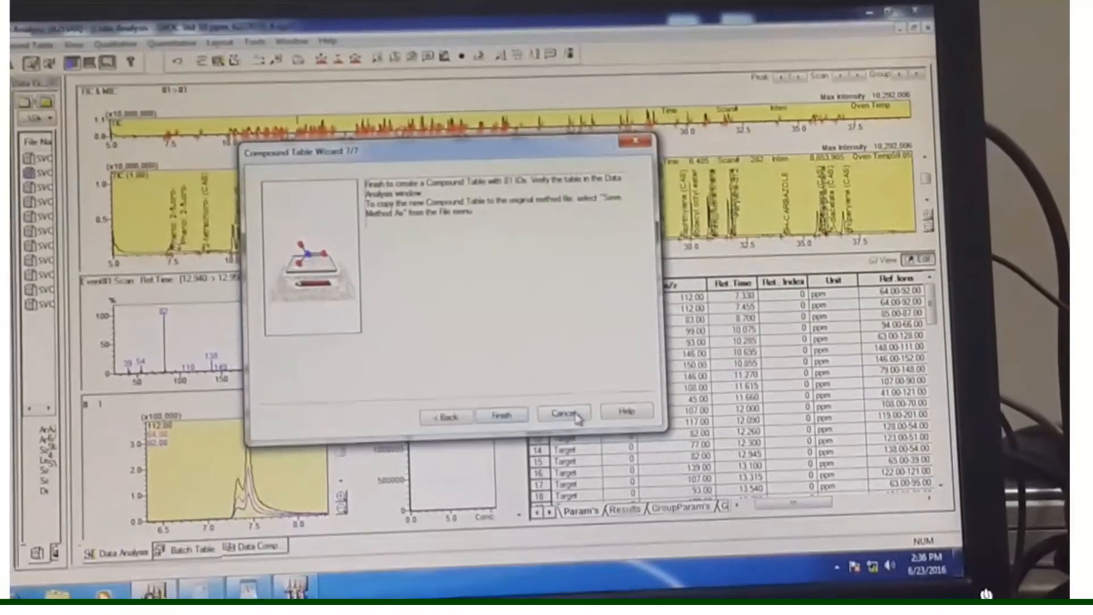
# Step: Finish the Compound Table Wizard to build the 81-ID target table with calibration curve
pyautogui.click(562, 412)
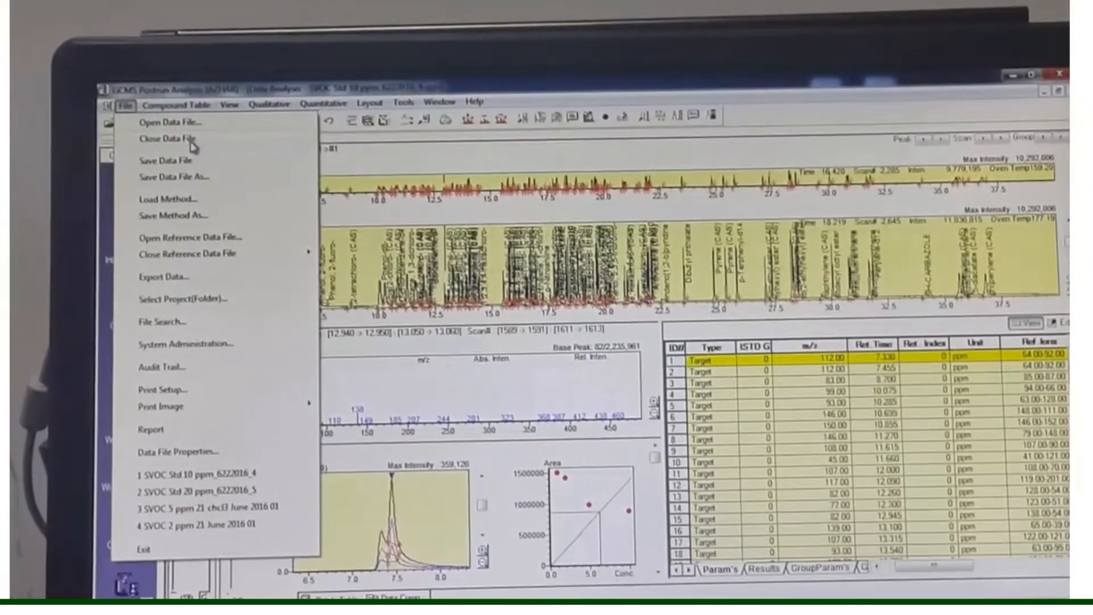
# Step: Close the data file without saving and view the five-standard SVOC Batch Table
pyautogui.click(166, 139)
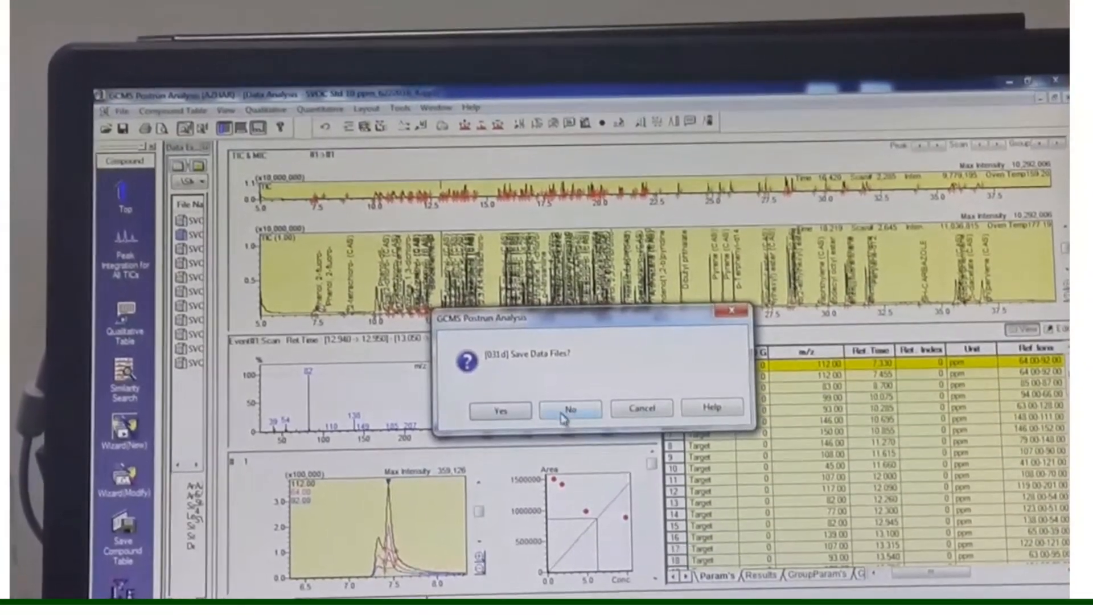
pyautogui.click(569, 409)
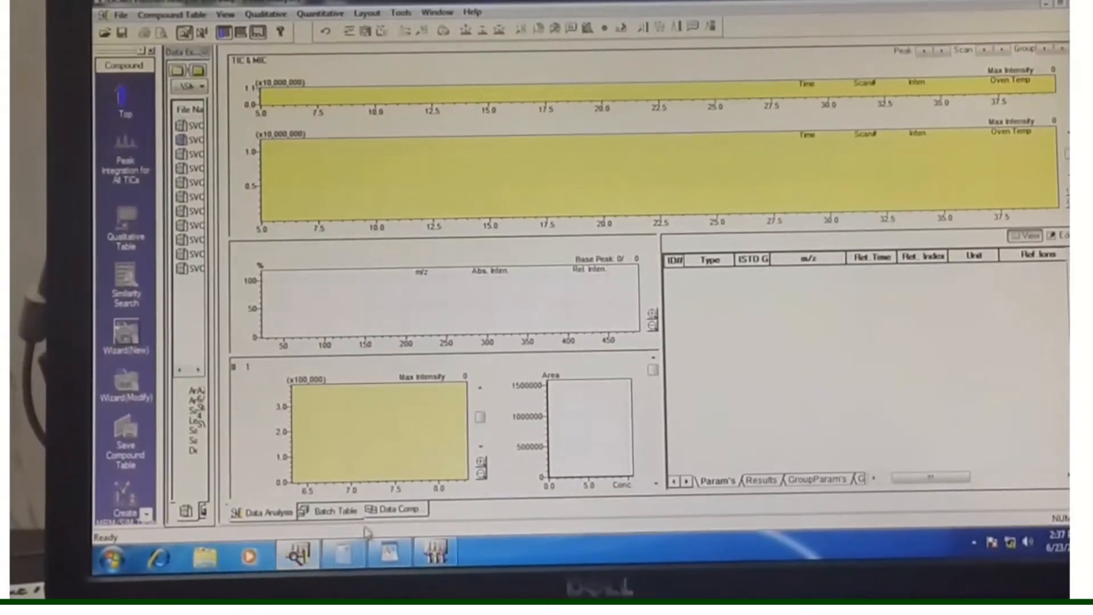
pyautogui.click(329, 509)
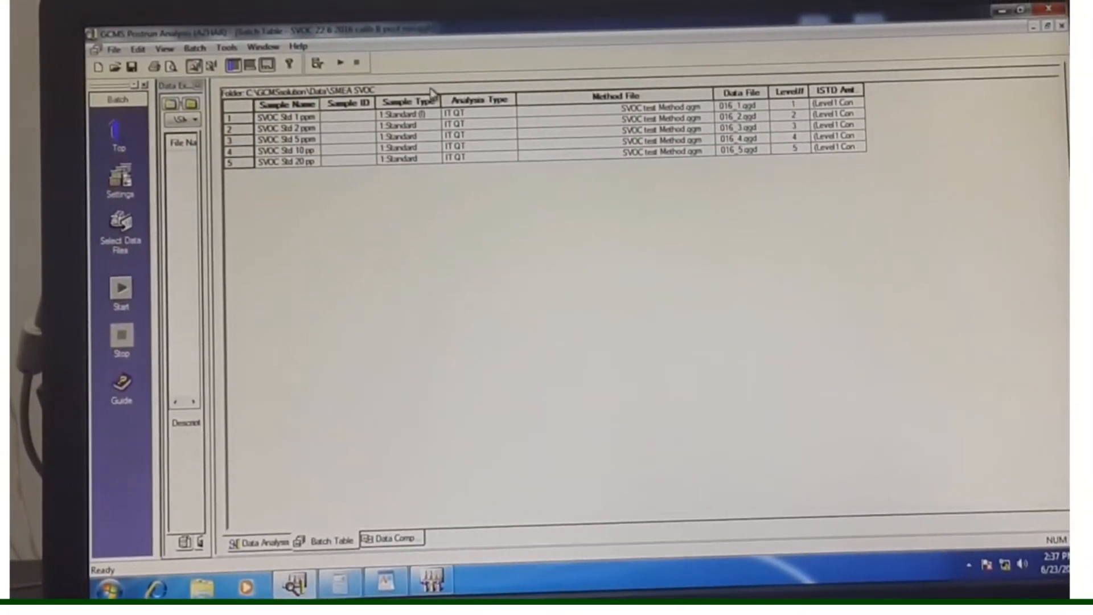
# Step: Make row 1 a Standard that initializes the calibration curve, then edit row 2's sample type
pyautogui.doubleClick(411, 103)
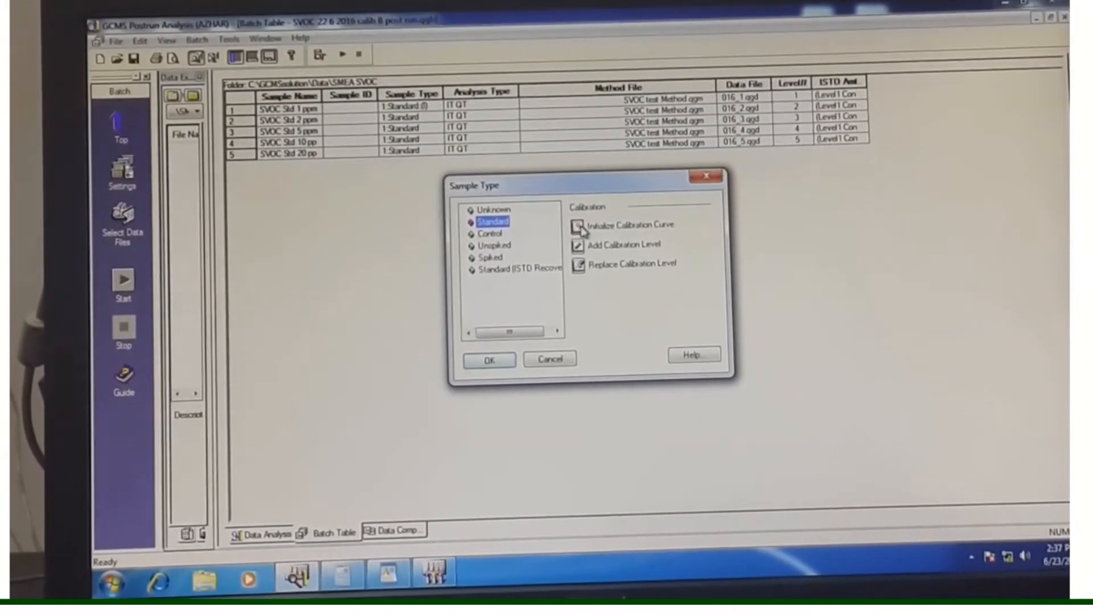
pyautogui.click(578, 223)
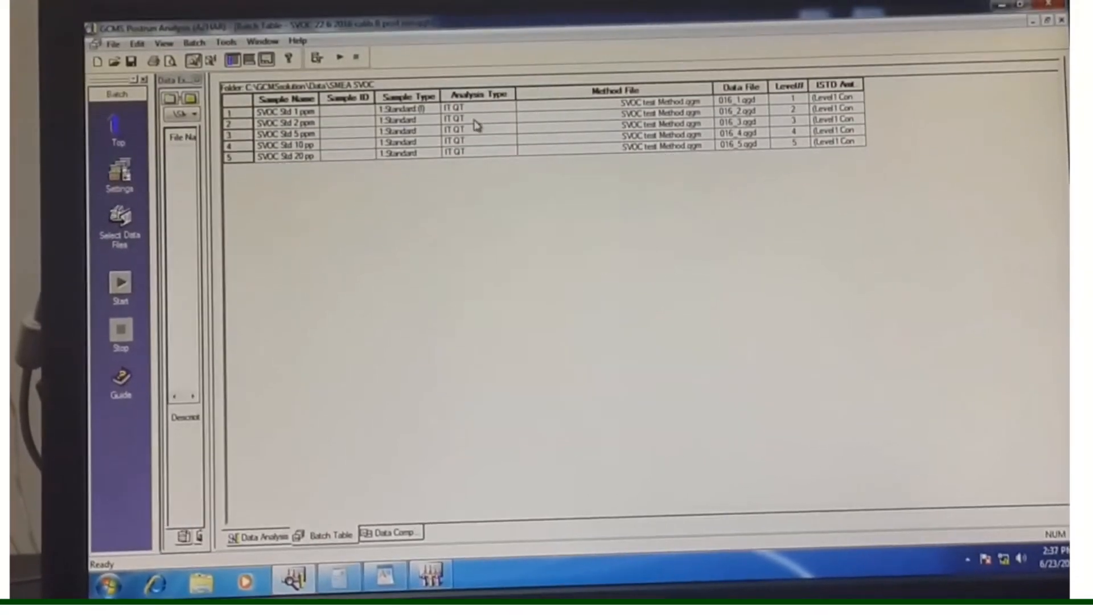
pyautogui.doubleClick(408, 111)
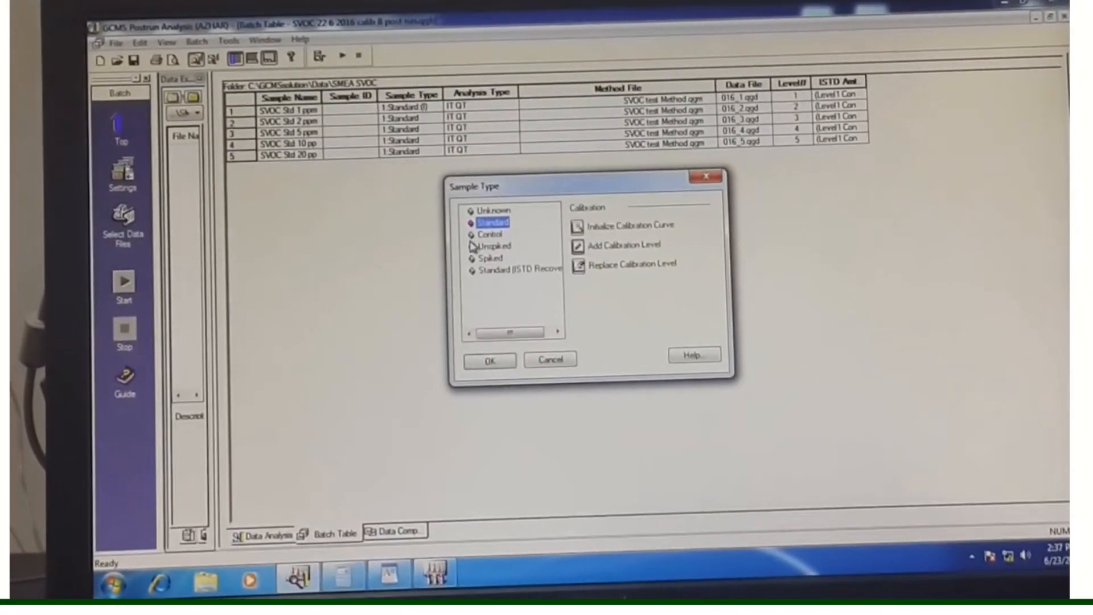